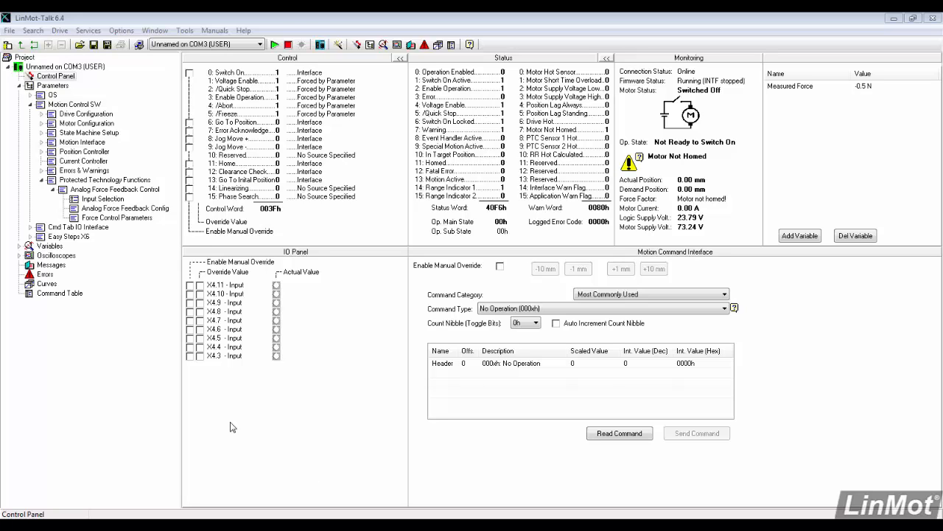
# Switch to the Force Control technology manual in Firefox and scroll through its introduction.
pyautogui.click(59, 292)
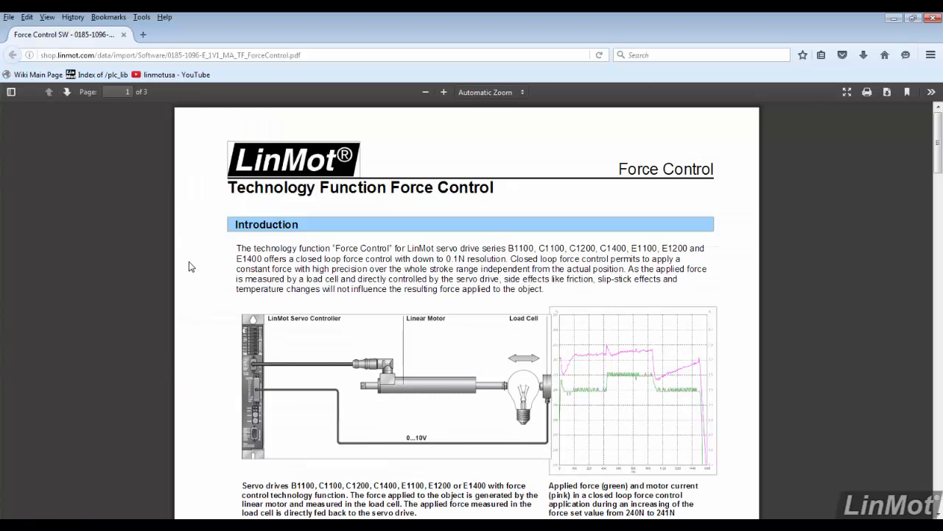
pyautogui.scroll(-3)
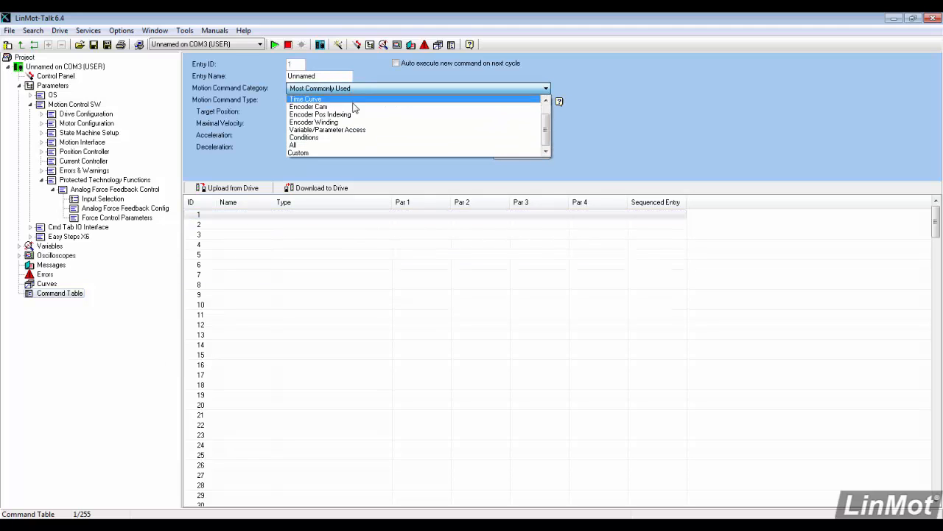
# Add entry 1: VAI Go To Pos With Lower Force Ctrl Limit and Target Force, -60 mm, -10 N limit, -15 N target.
pyautogui.click(292, 144)
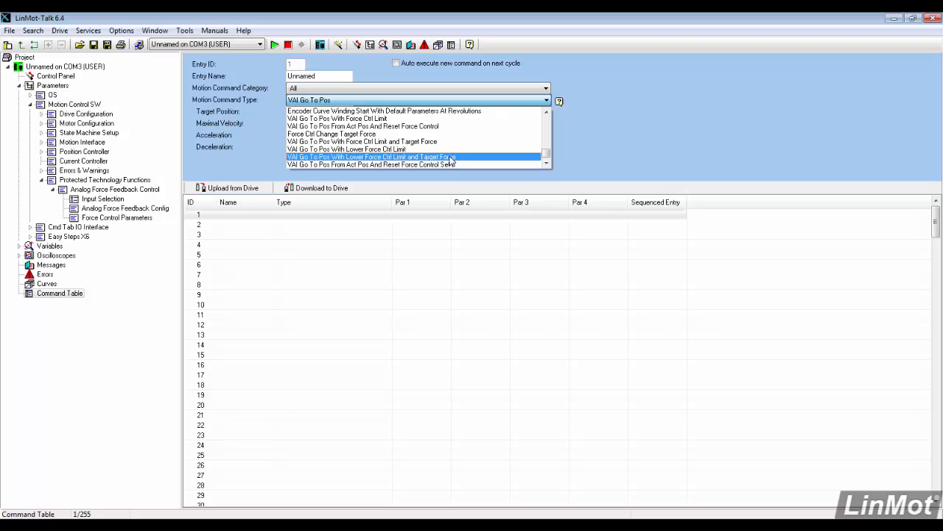
pyautogui.click(372, 156)
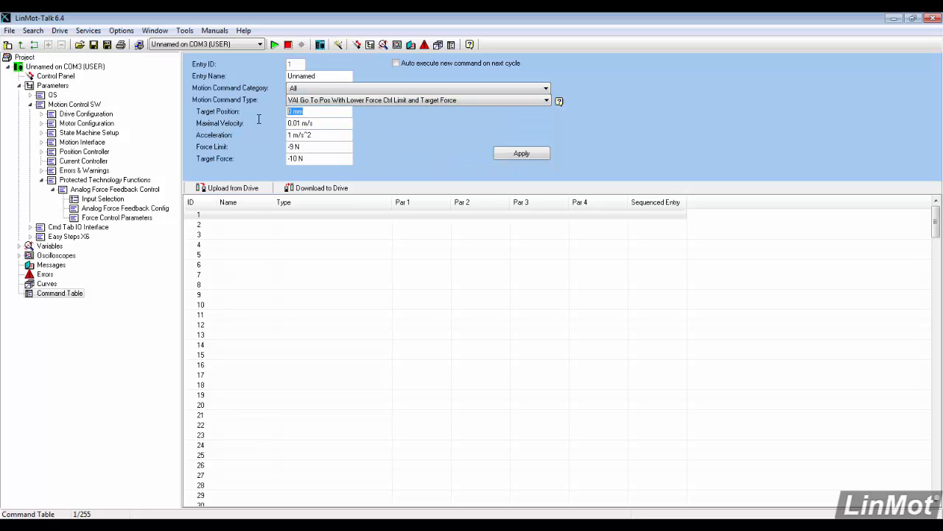
pyautogui.write('-60')
pyautogui.click(319, 146)
pyautogui.write('10')
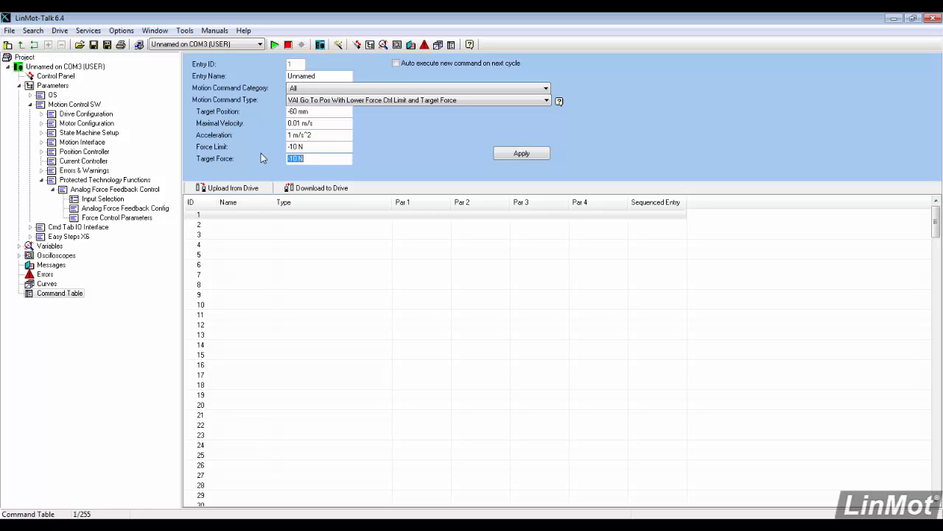
pyautogui.write('-15')
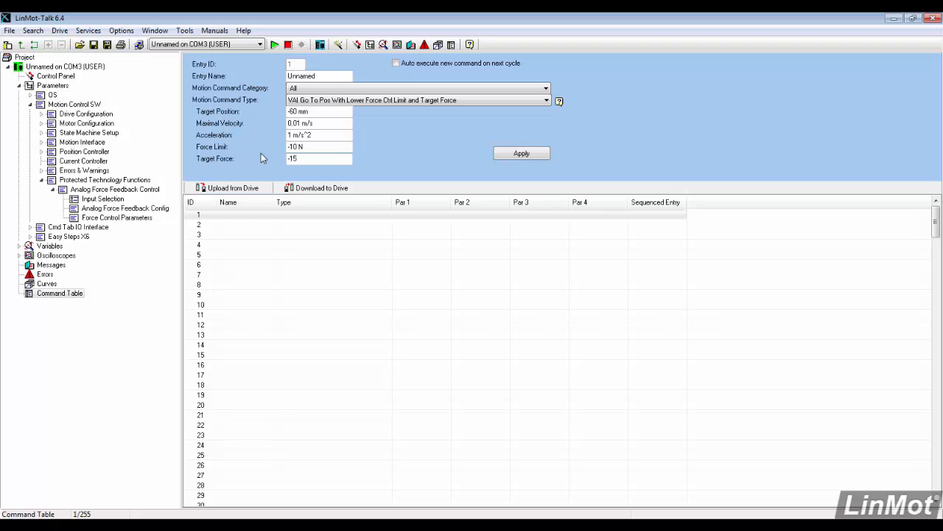
pyautogui.click(521, 154)
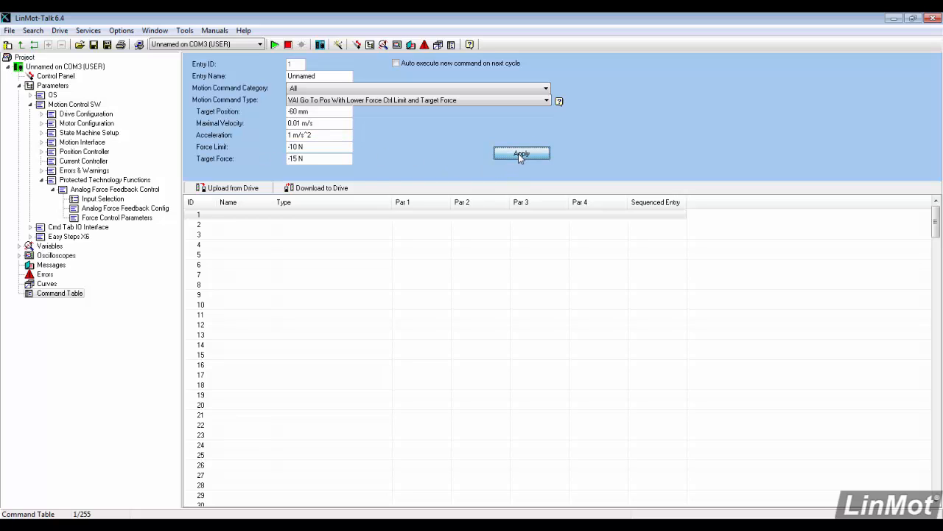
pyautogui.click(522, 153)
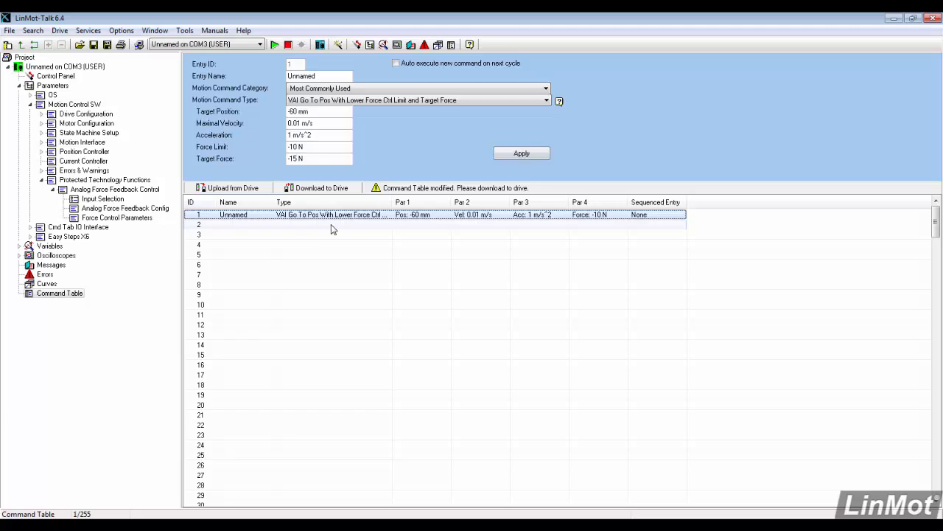
# Add entry 2: VAI Go To Pos From Act Pos And Reset Force Control, returning to 0 mm.
pyautogui.click(545, 88)
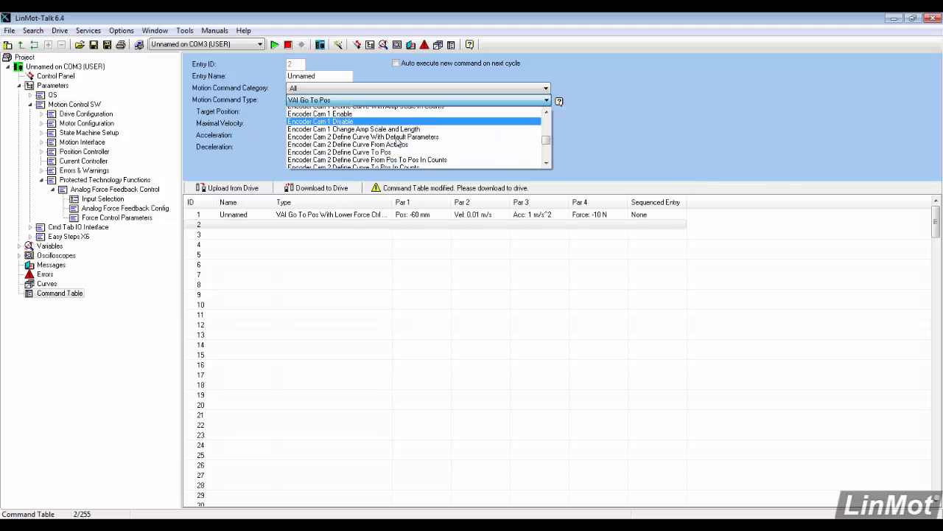
pyautogui.scroll(-3)
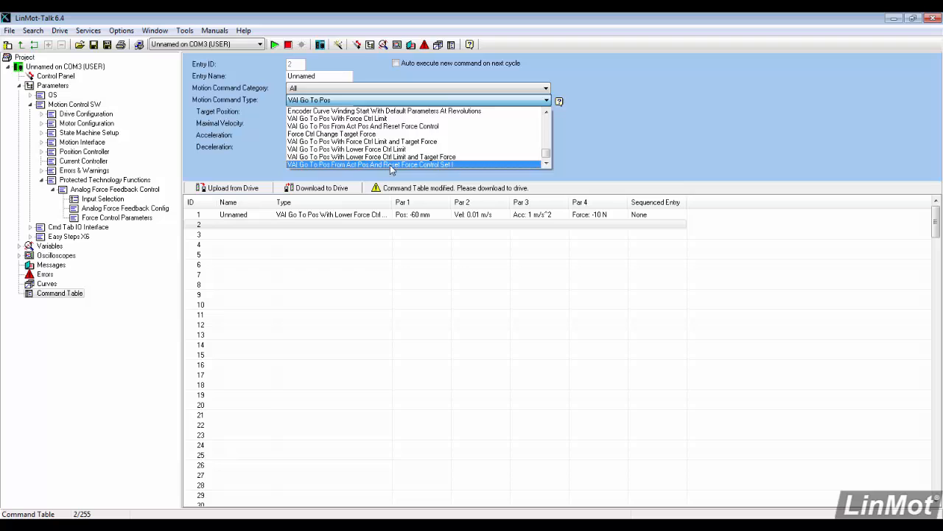
pyautogui.click(372, 165)
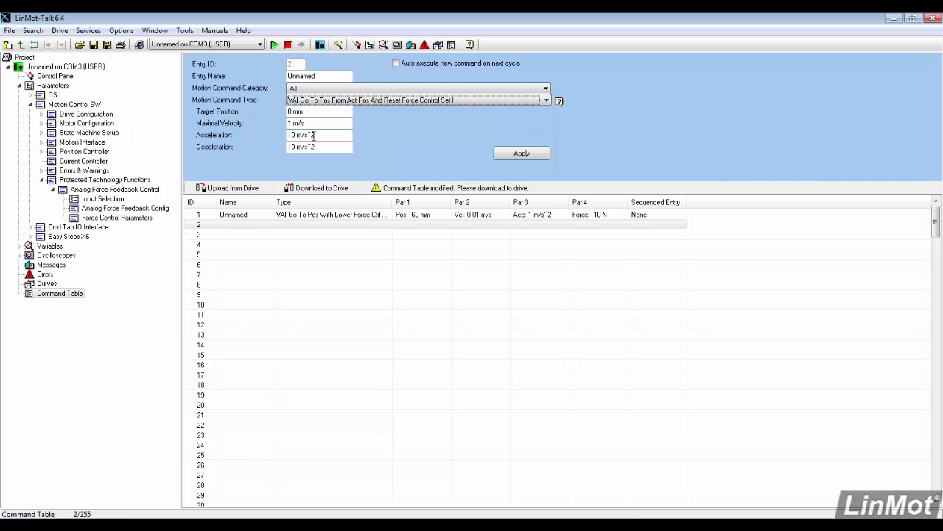
pyautogui.click(522, 153)
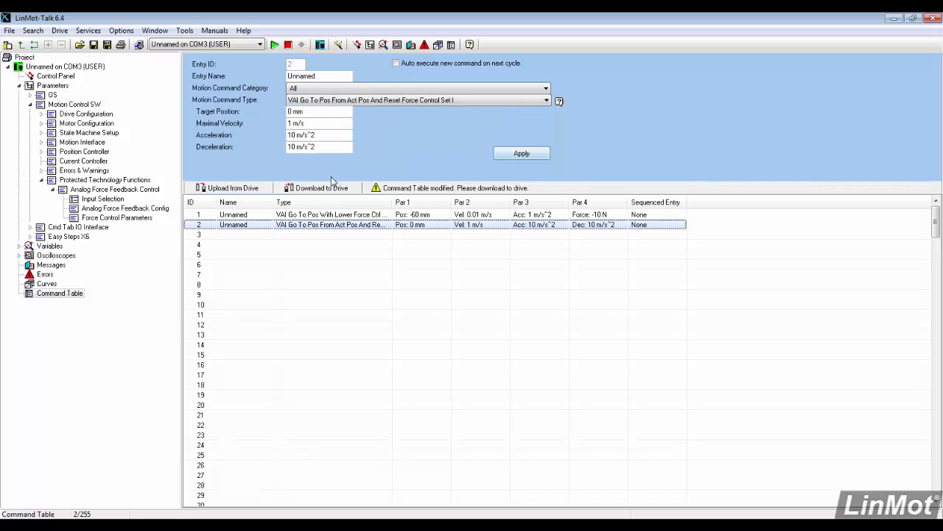
# Download the two-entry command table to the drive, accepting the firmware stop.
pyautogui.click(321, 187)
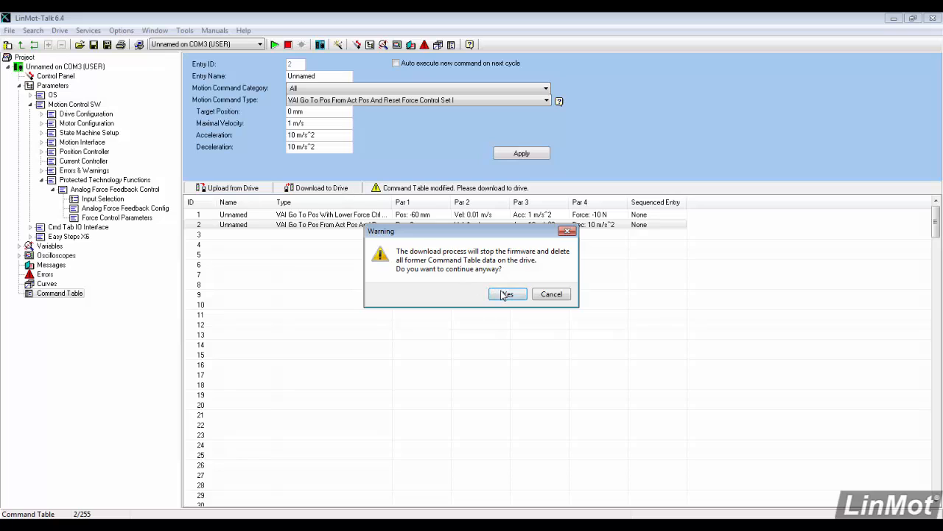
pyautogui.click(507, 293)
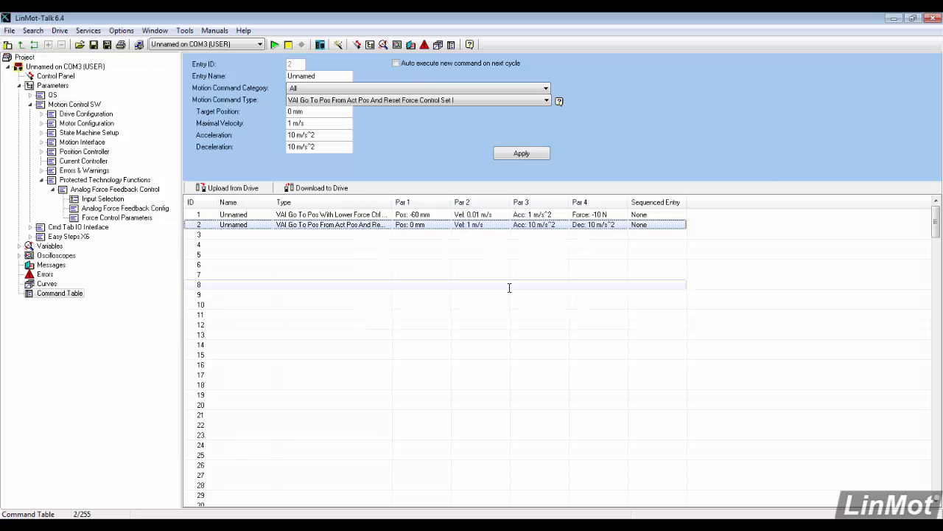
# Browse Drive Configuration > X4 I/O Definitions to the Trigger X4.6 trigger mode options, left at None.
pyautogui.click(41, 114)
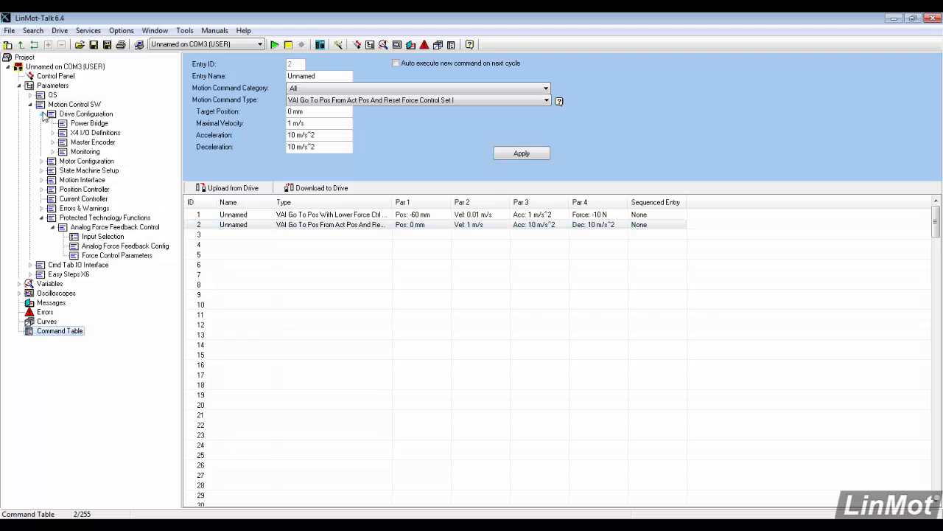
pyautogui.click(94, 133)
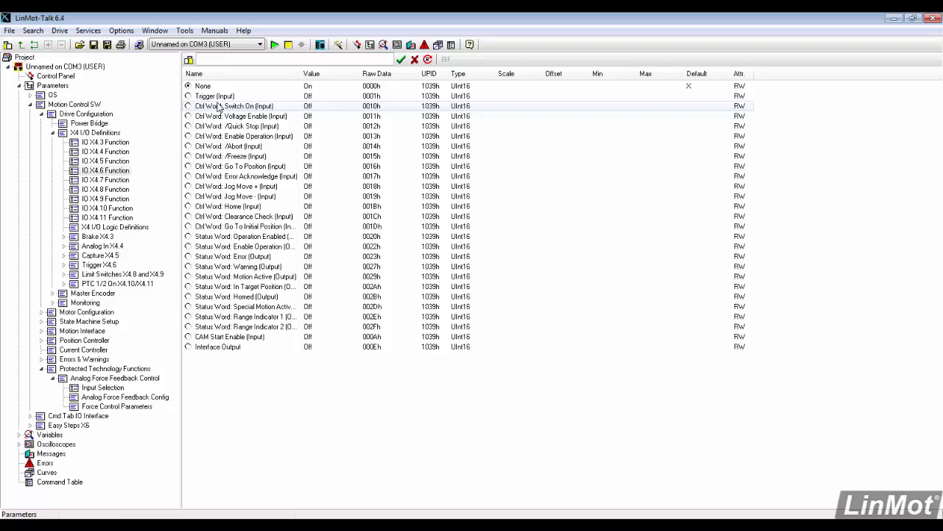
pyautogui.click(215, 96)
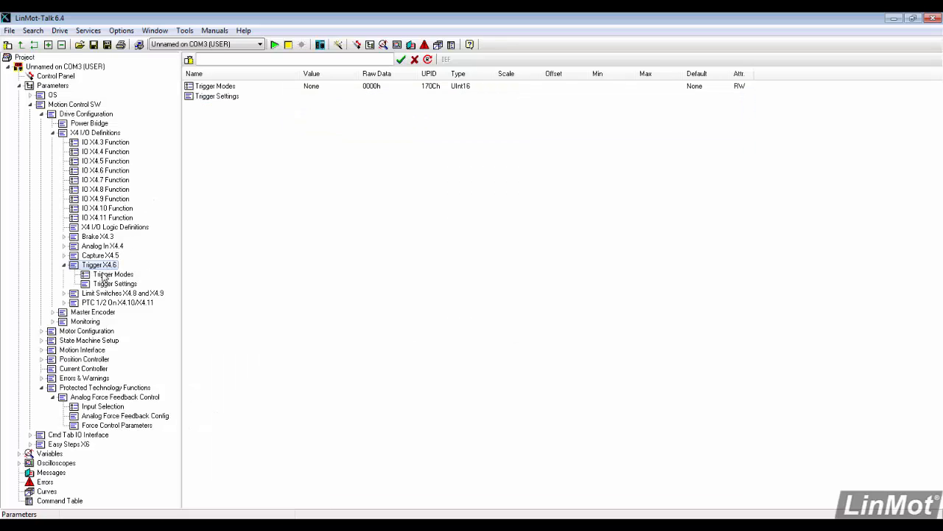
pyautogui.click(112, 273)
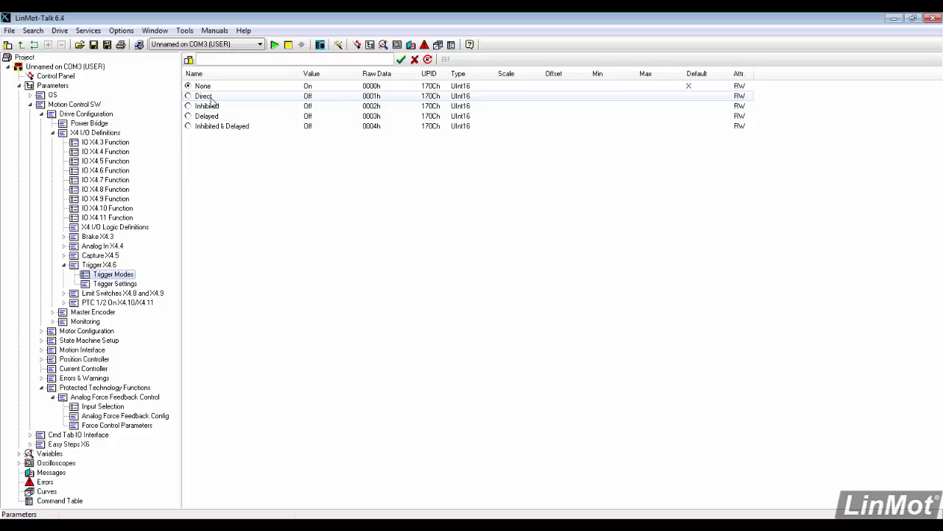
pyautogui.click(189, 95)
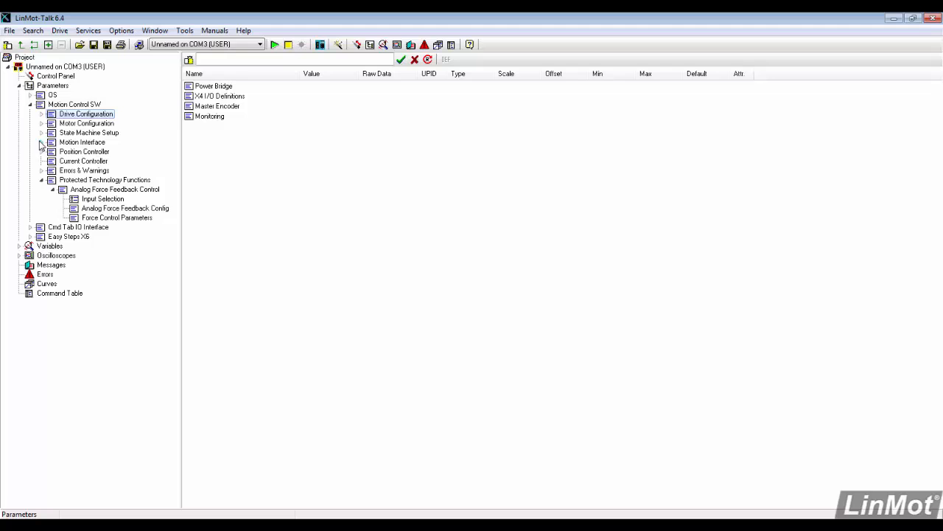
# Set the Motion Interface run mode to Triggered Command Table.
pyautogui.click(41, 141)
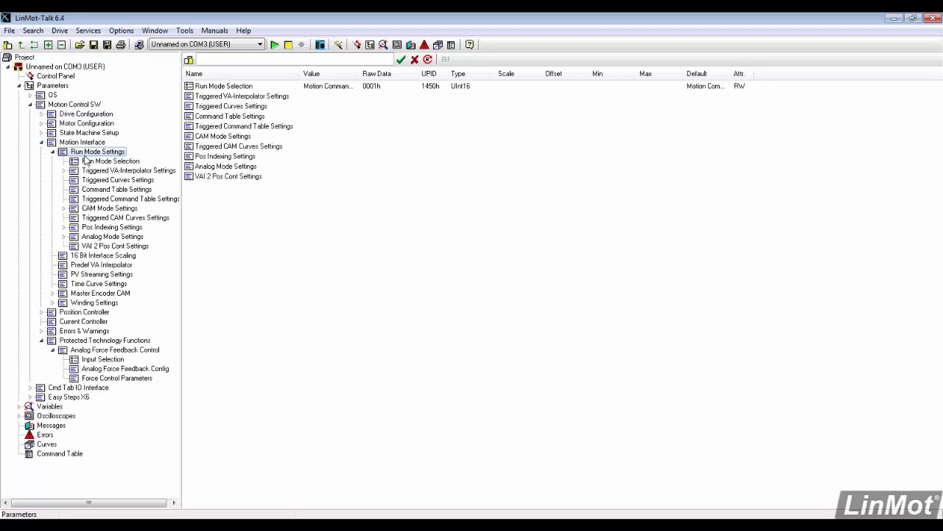
pyautogui.click(111, 160)
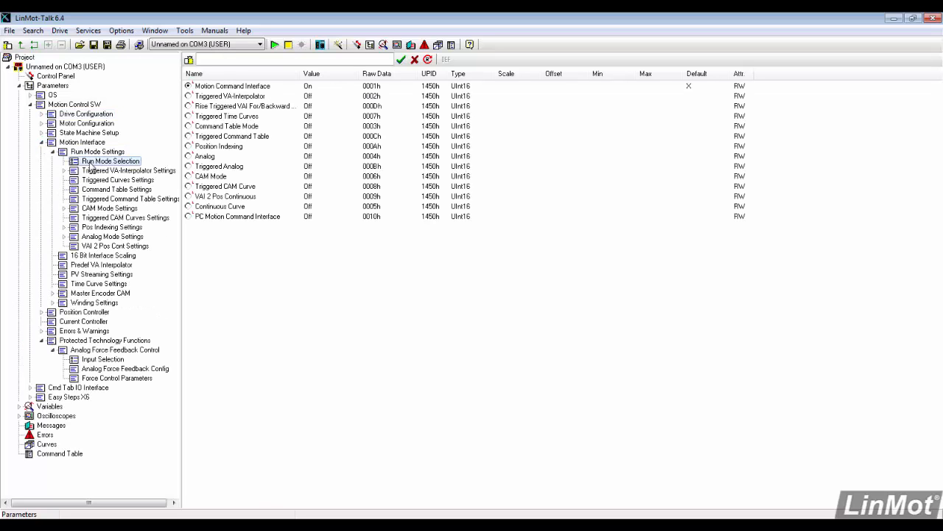
pyautogui.click(232, 136)
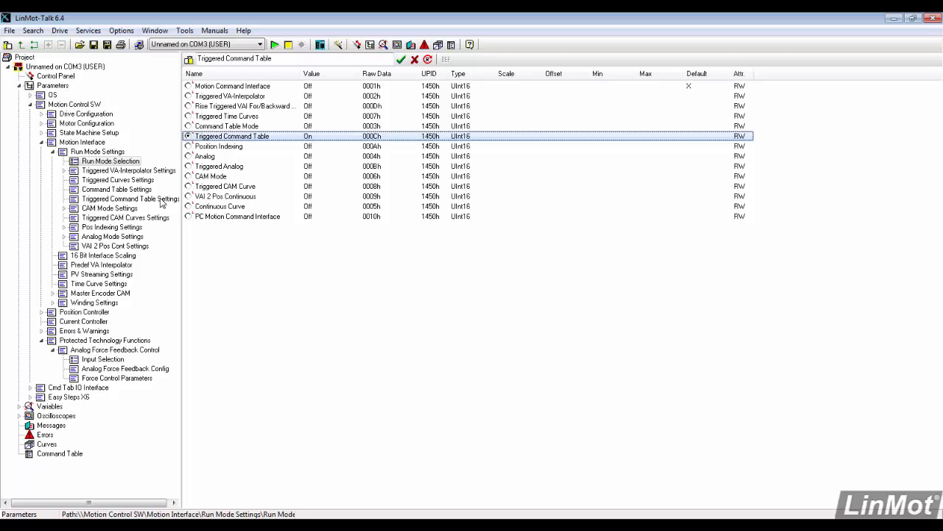
# In Triggered Command Table Settings keep Rise ID 1 and set Fall ID to 2.
pyautogui.click(129, 198)
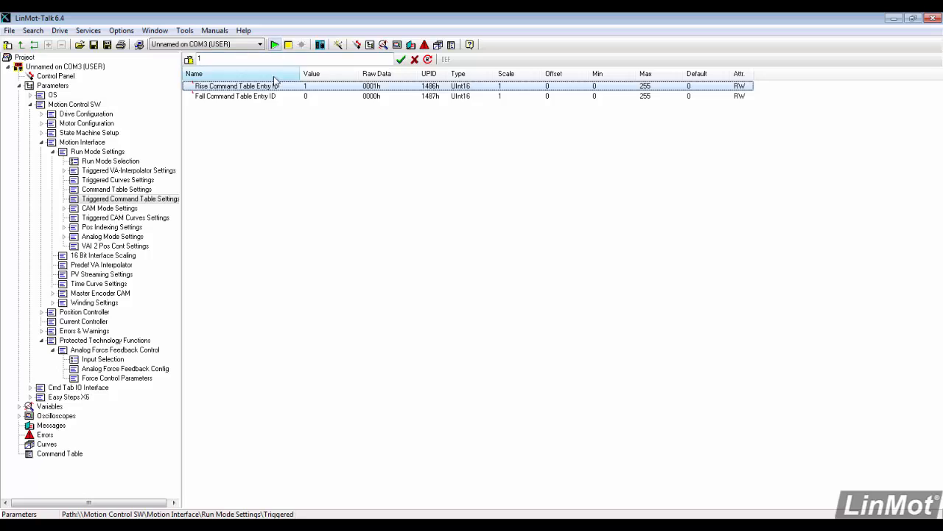
pyautogui.click(234, 96)
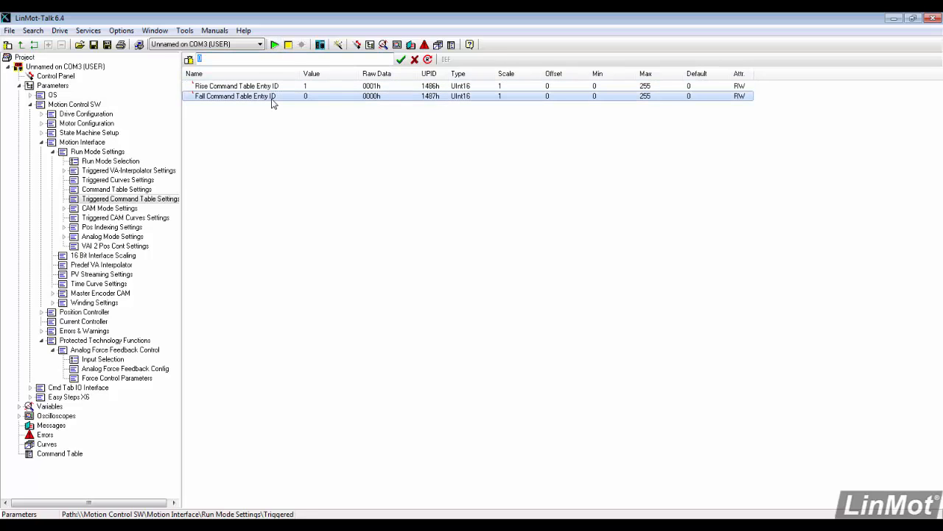
pyautogui.write('2')
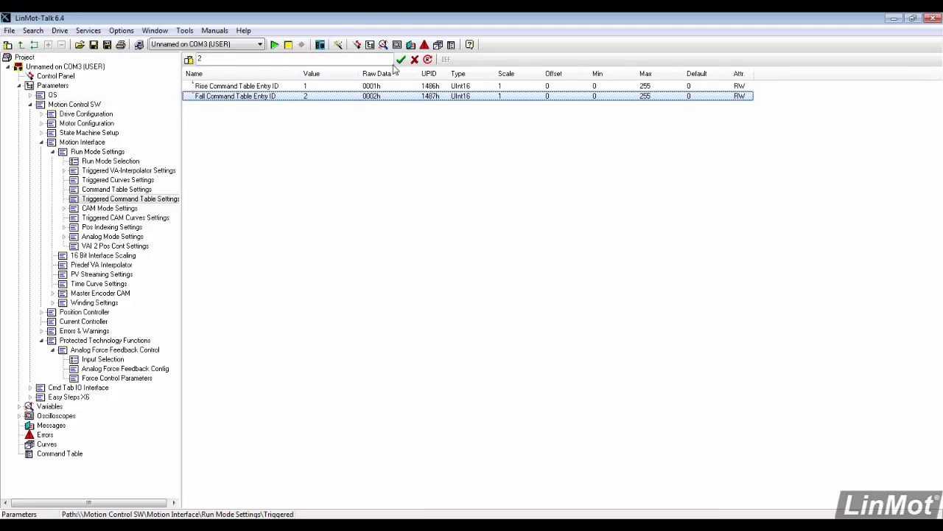
# Reboot the drive from the control panel, then show the oscilloscope recordings list with Default.
pyautogui.click(56, 77)
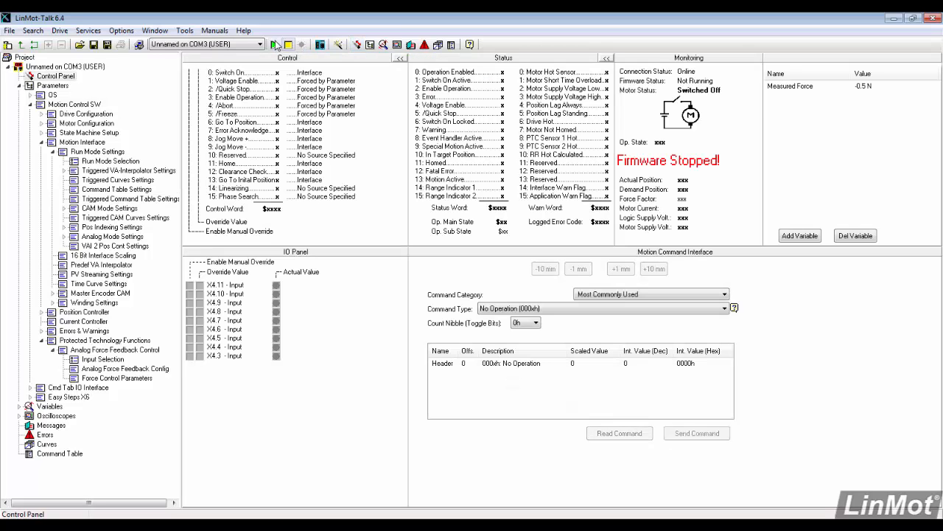
pyautogui.click(283, 44)
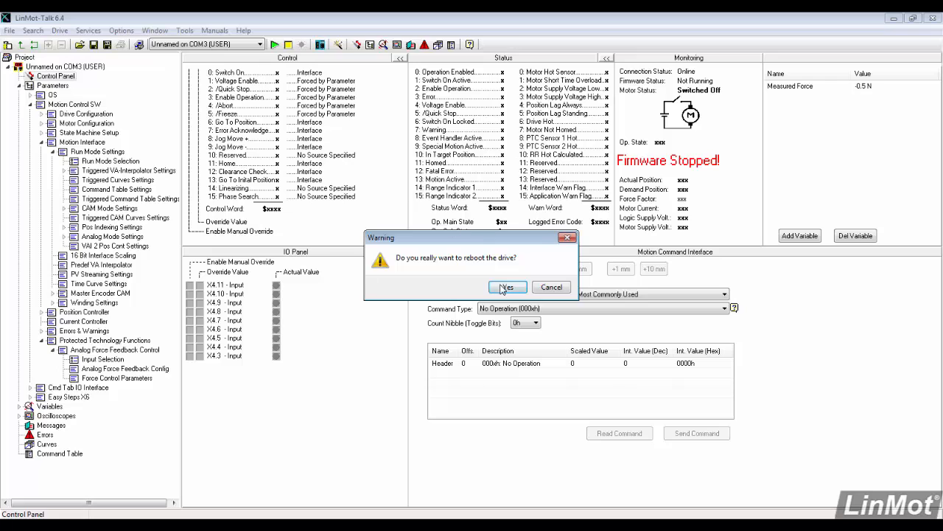
pyautogui.click(507, 286)
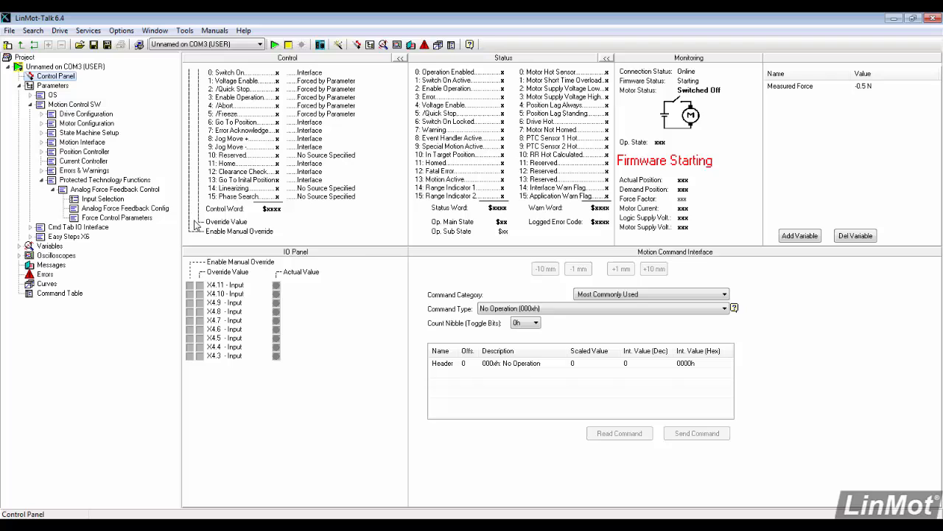
pyautogui.moveTo(371, 227)
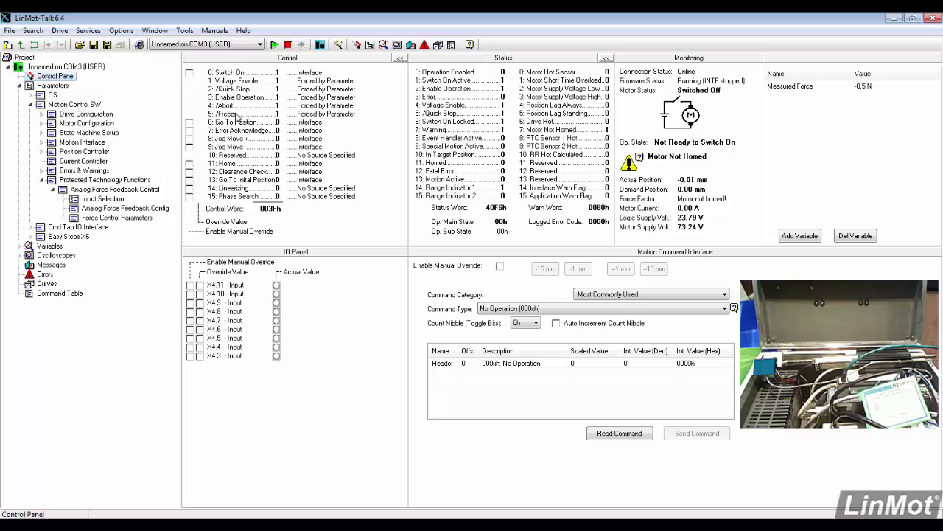
pyautogui.click(199, 72)
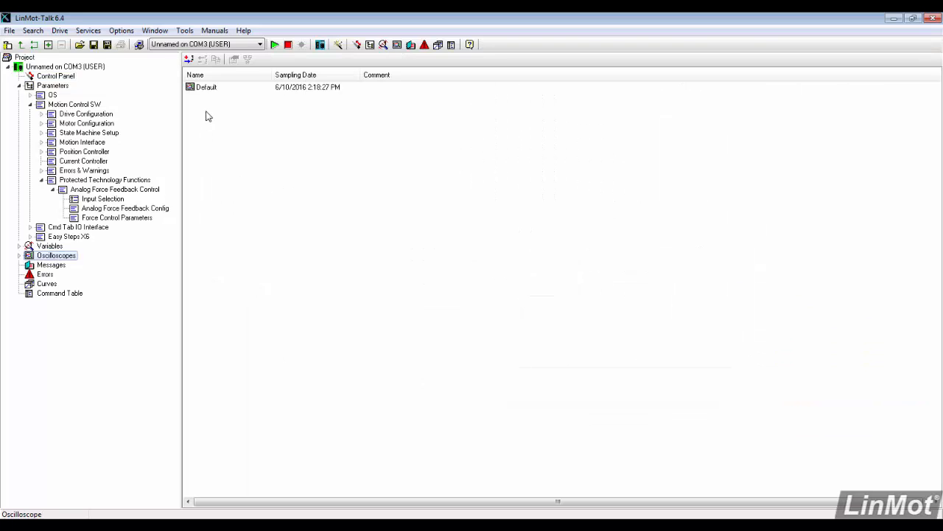
# Configure Default scope: Measured/Target Force channels, trigger Measured Force less than -5 N, Advanced on, and arm it.
pyautogui.doubleClick(206, 87)
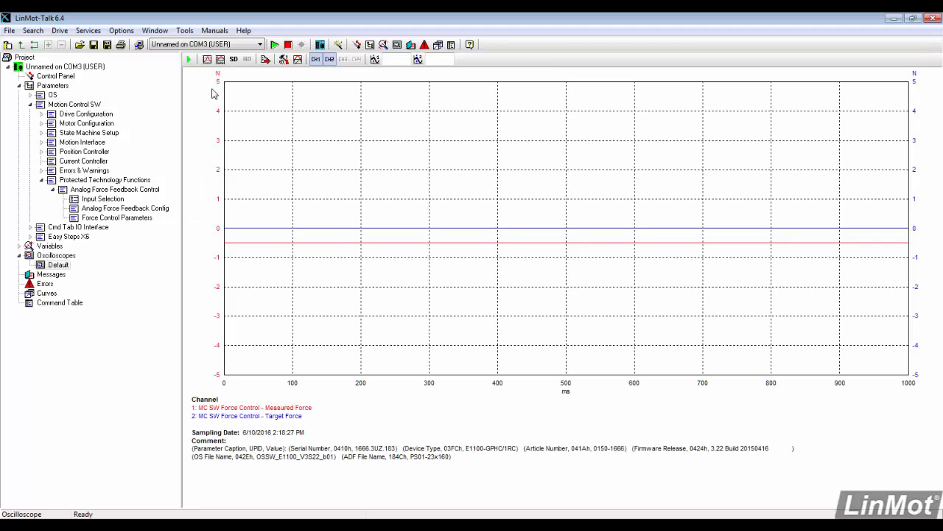
pyautogui.click(283, 59)
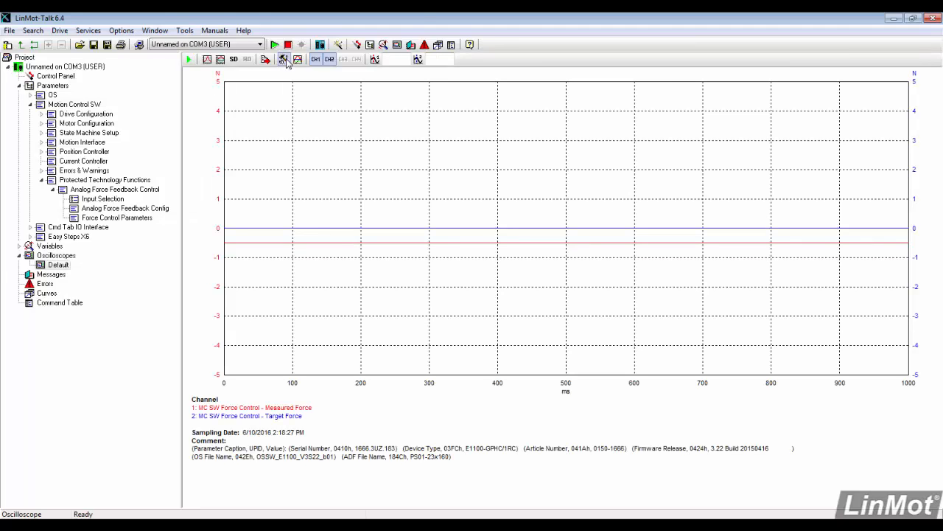
pyautogui.click(283, 59)
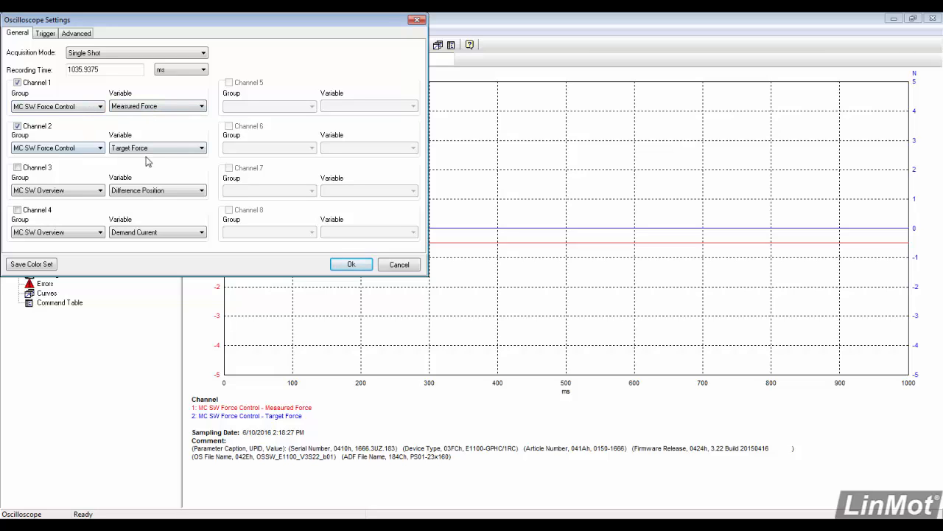
pyautogui.click(44, 33)
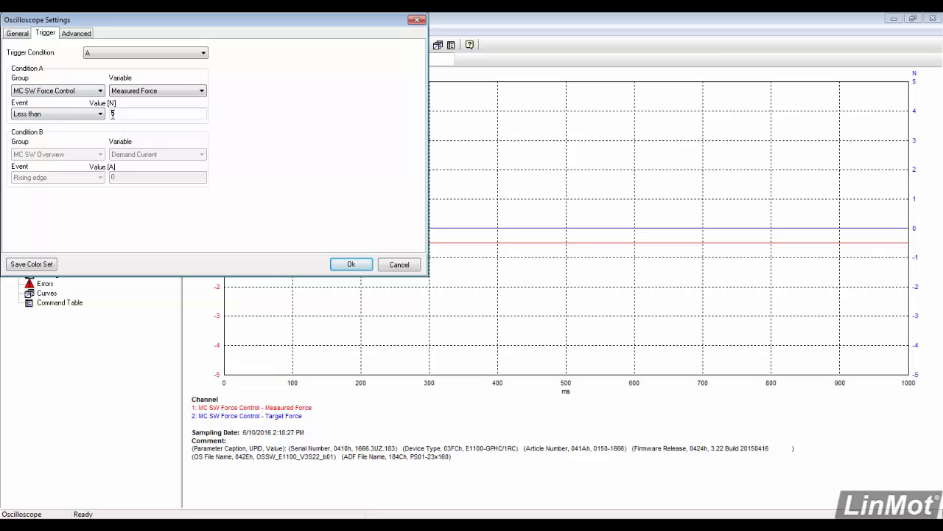
pyautogui.write('-5')
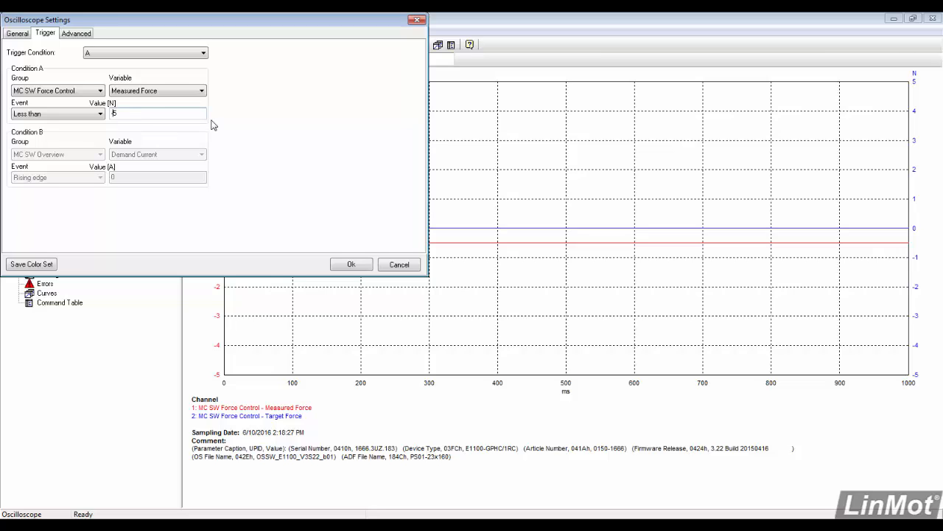
pyautogui.click(77, 33)
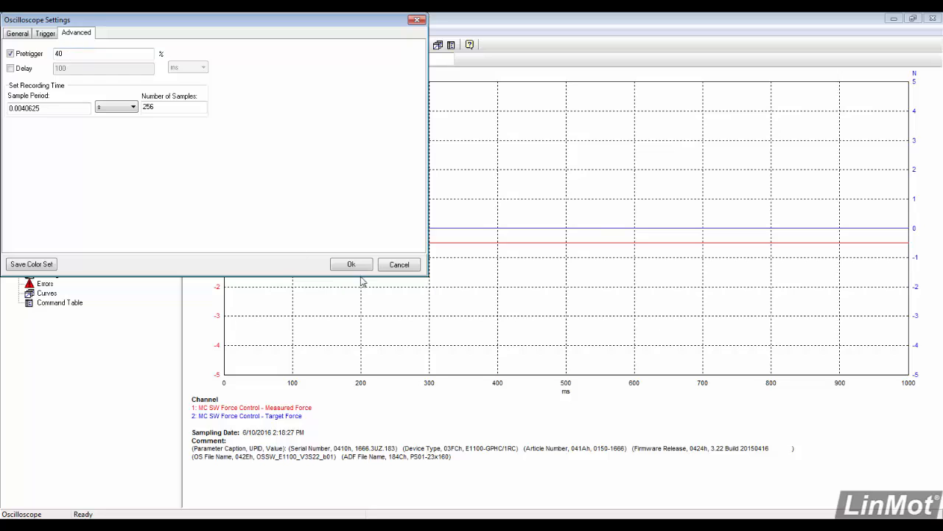
pyautogui.click(351, 264)
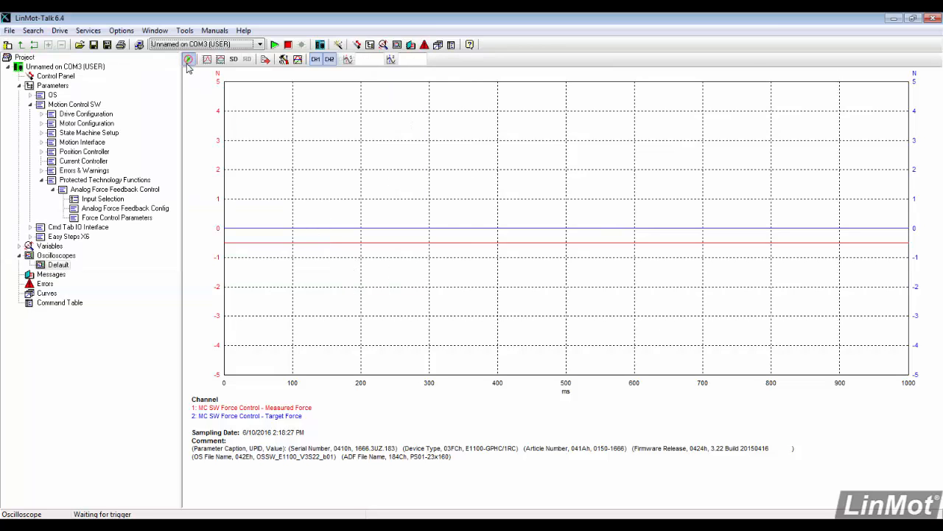
pyautogui.moveTo(357, 45)
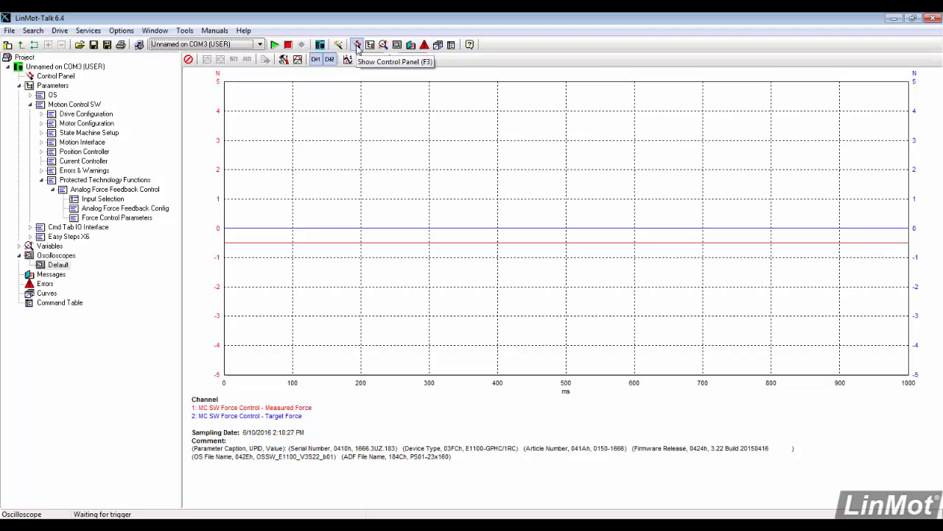
# Switch the drive on from the control panel, then return to the Default oscilloscope recording.
pyautogui.click(356, 44)
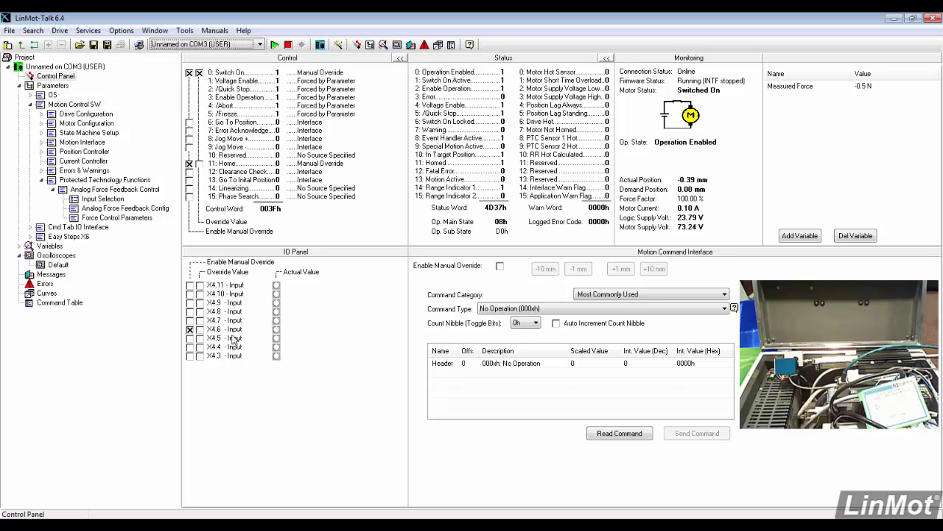
pyautogui.click(56, 265)
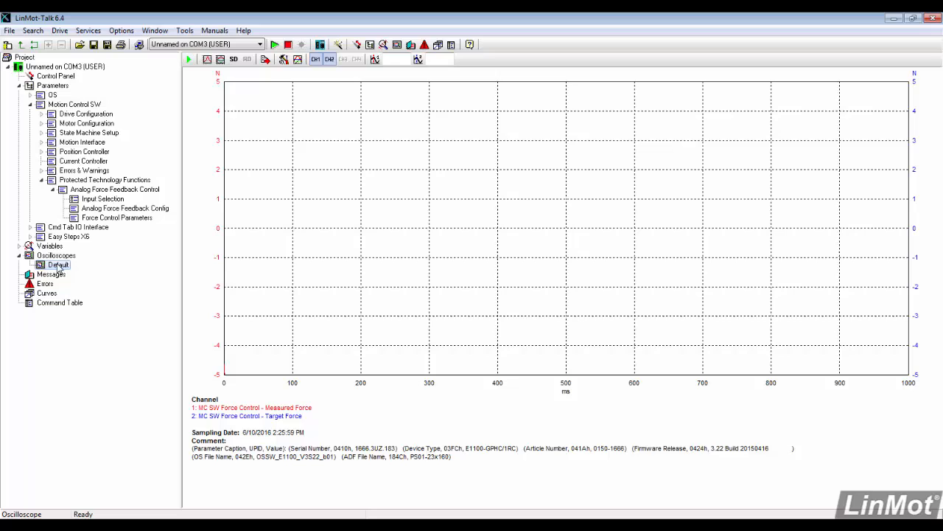
pyautogui.moveTo(248, 171)
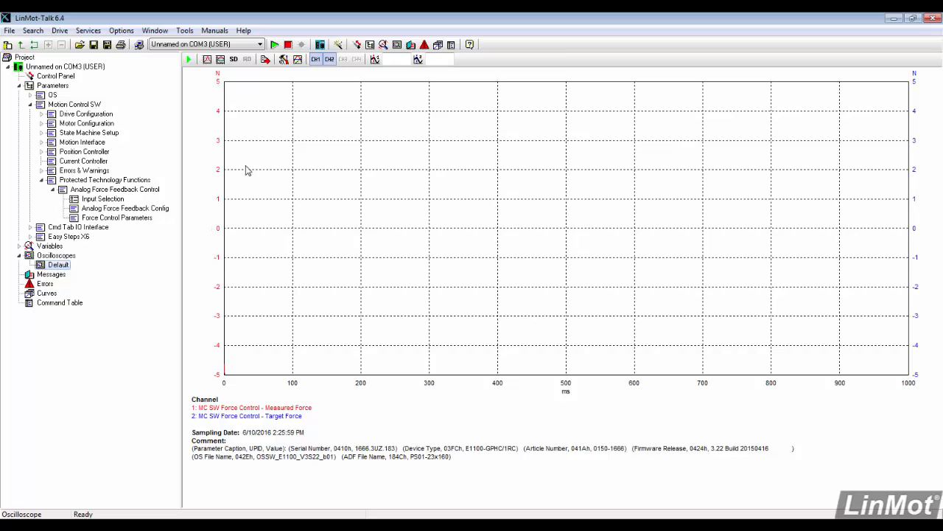
# Load the captured force curves, fit them to a common scale, then go to Force Control Parameters.
pyautogui.click(207, 59)
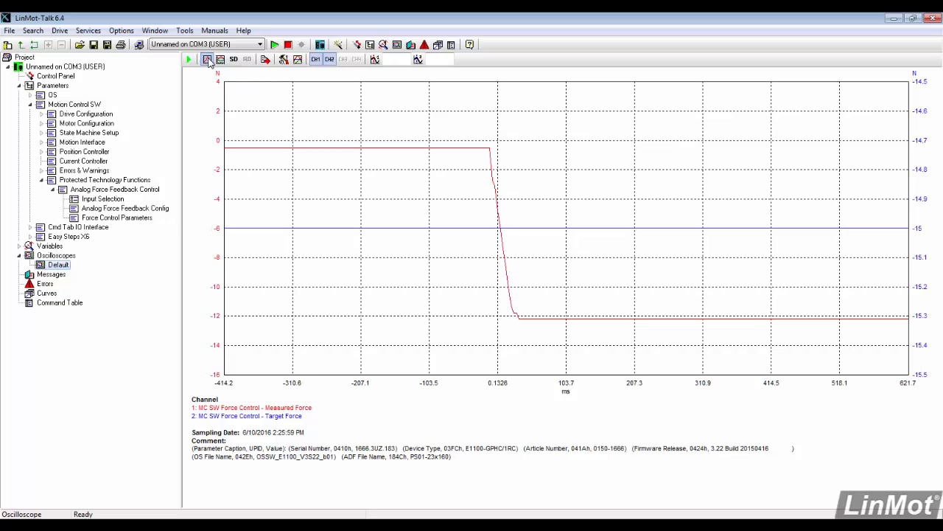
pyautogui.moveTo(209, 59)
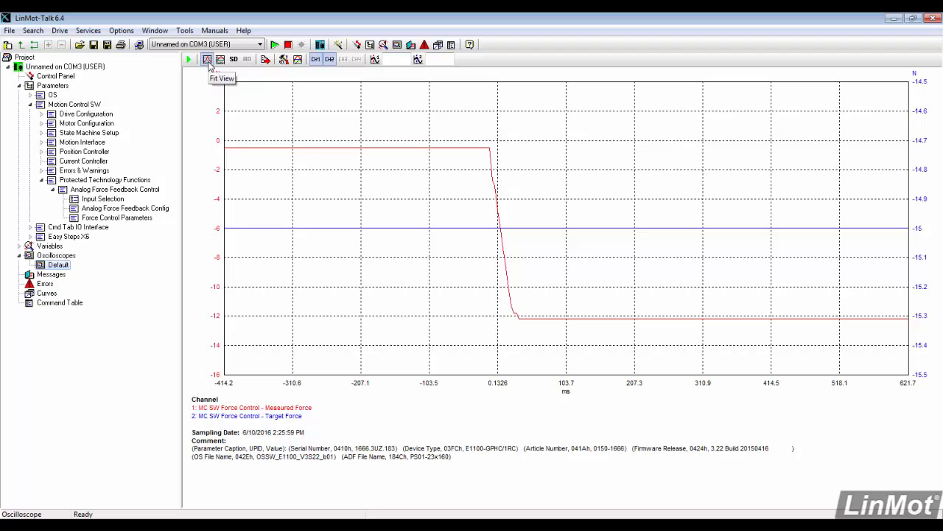
pyautogui.click(218, 59)
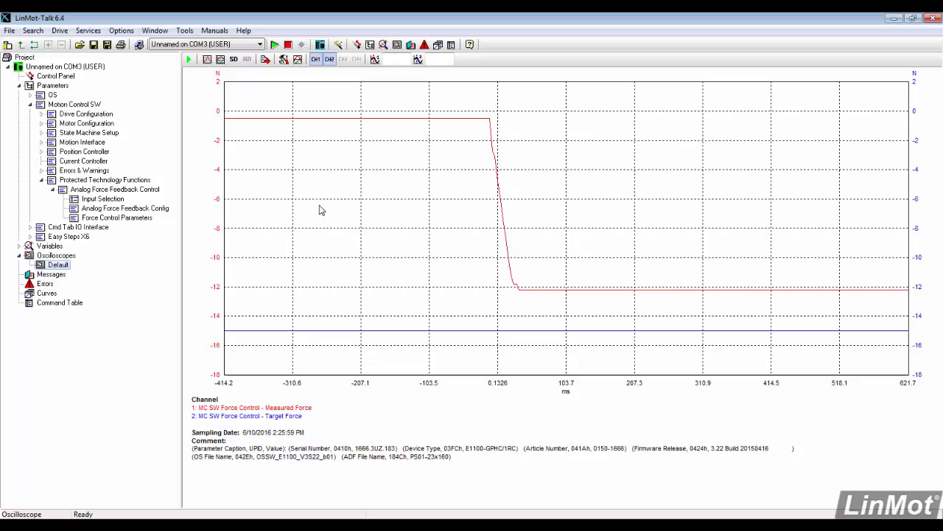
pyautogui.moveTo(356, 256)
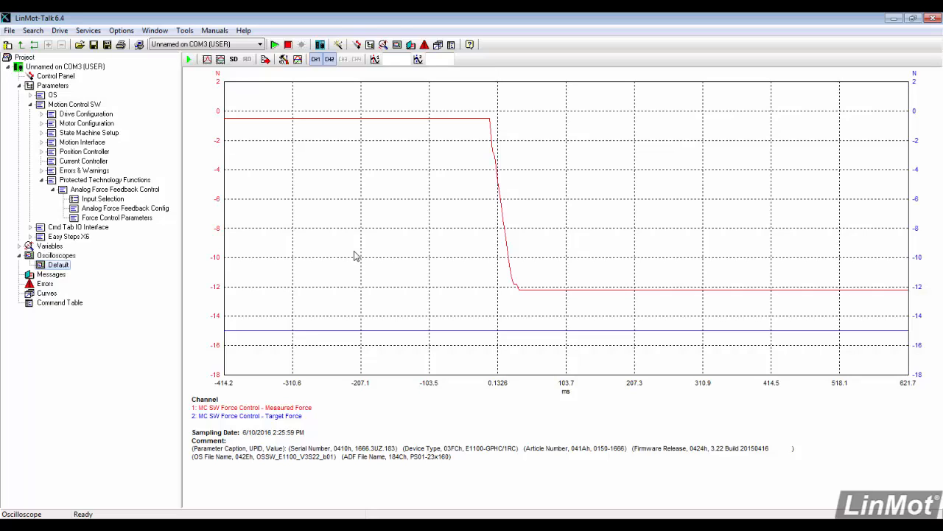
pyautogui.click(116, 218)
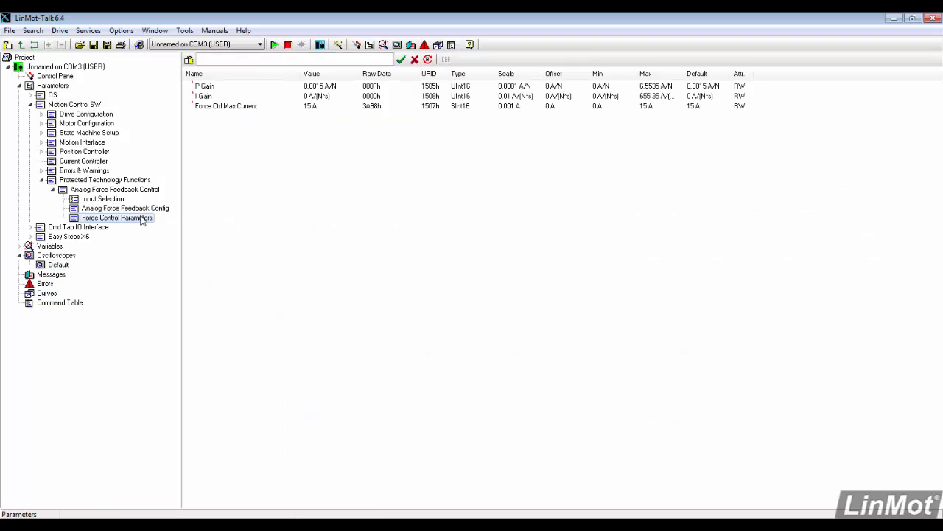
pyautogui.moveTo(185, 203)
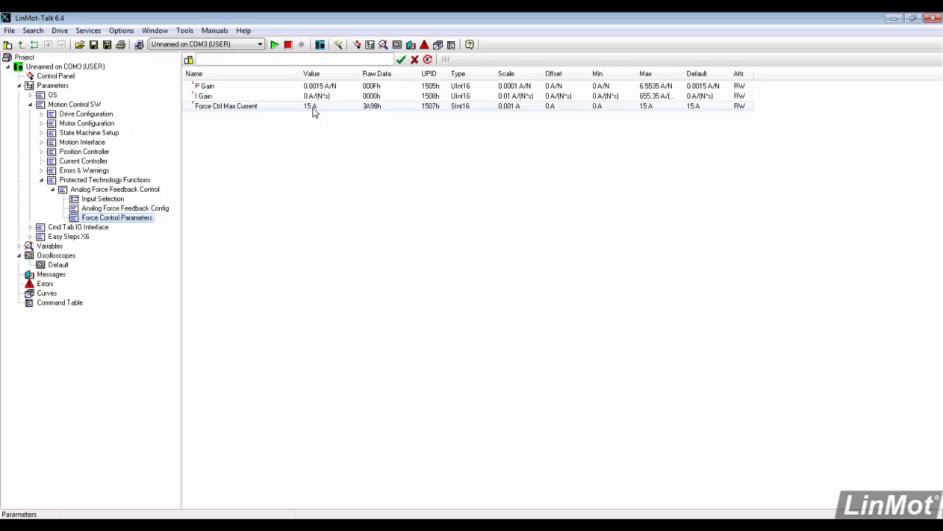
# Set the force control I Gain to 1.25 A/(N*s), then return to the oscilloscope recordings.
pyautogui.click(203, 96)
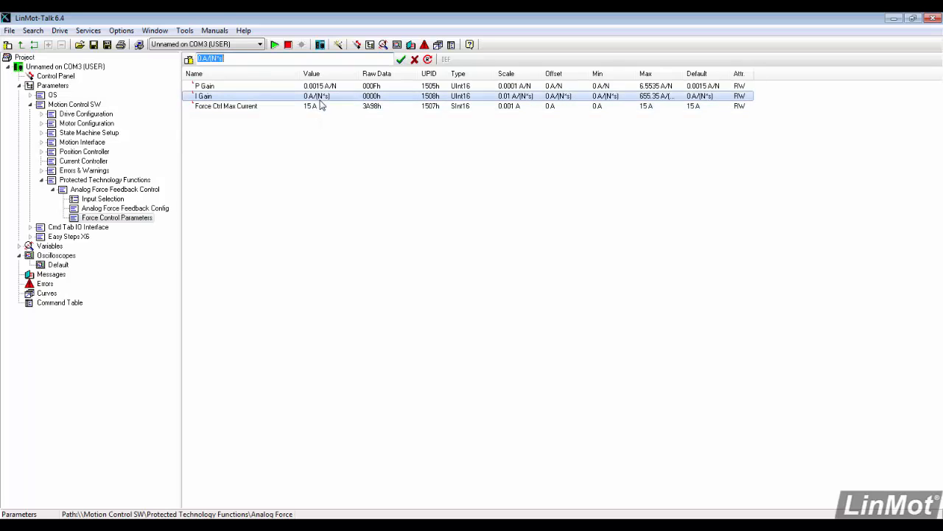
pyautogui.write('1.25')
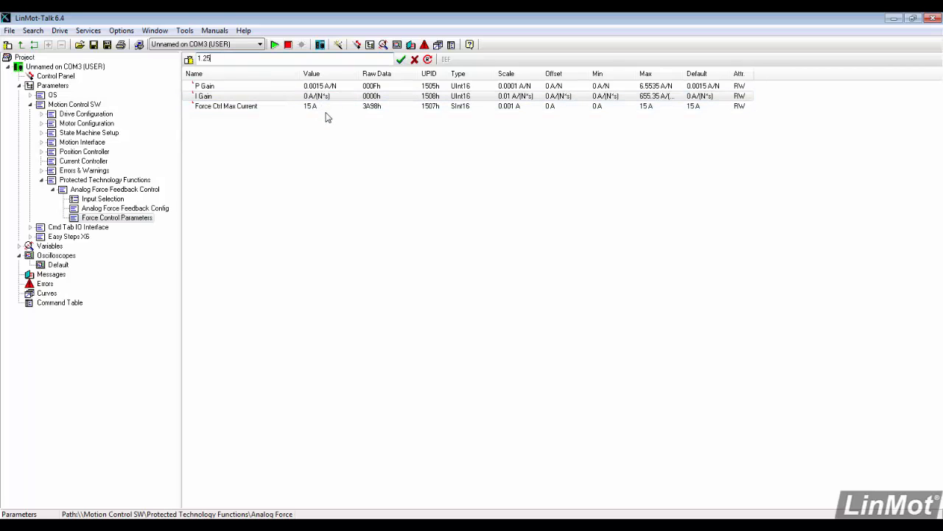
pyautogui.click(401, 59)
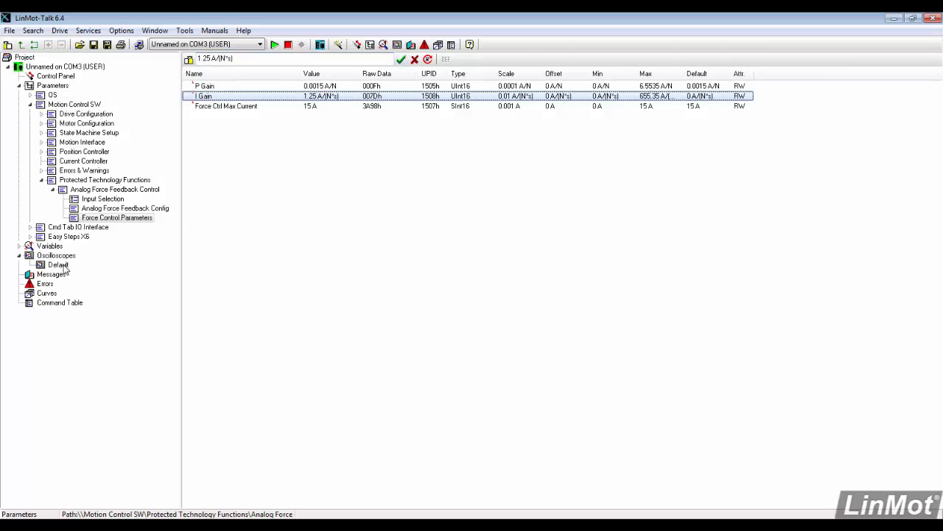
pyautogui.click(56, 255)
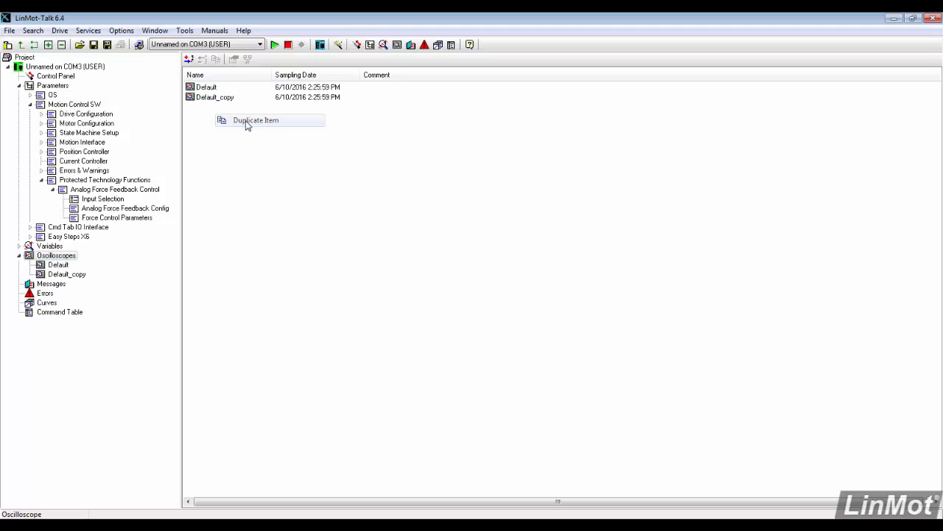
# View the Default_copy recording, where measured force now settles near -15 N, matching target.
pyautogui.click(215, 97)
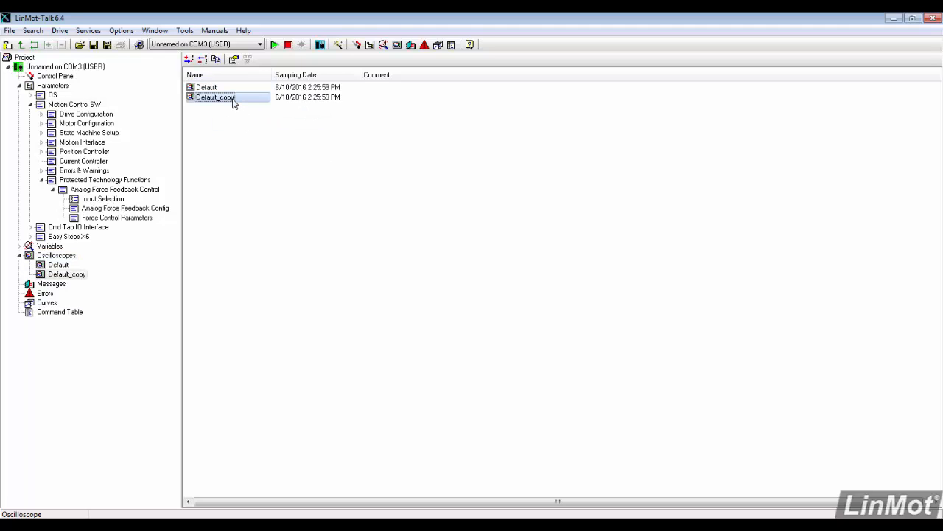
pyautogui.doubleClick(215, 97)
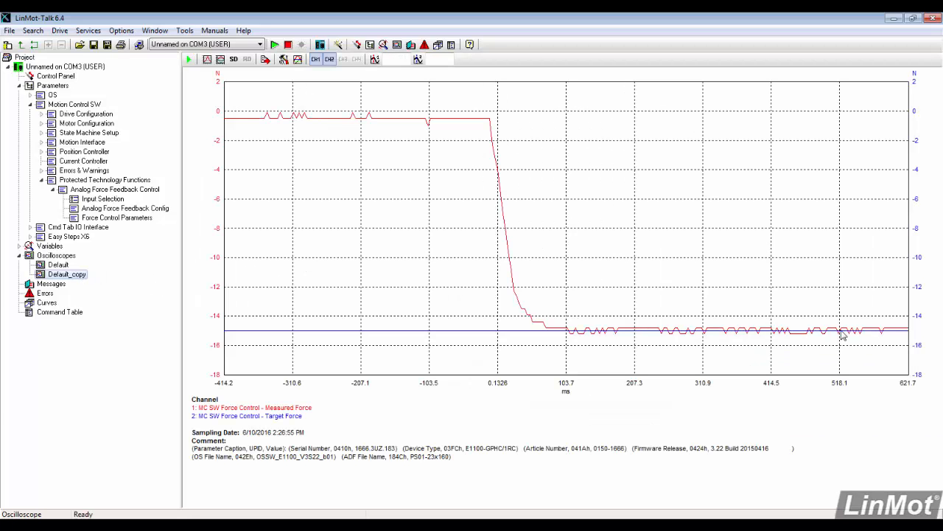
pyautogui.moveTo(740, 325)
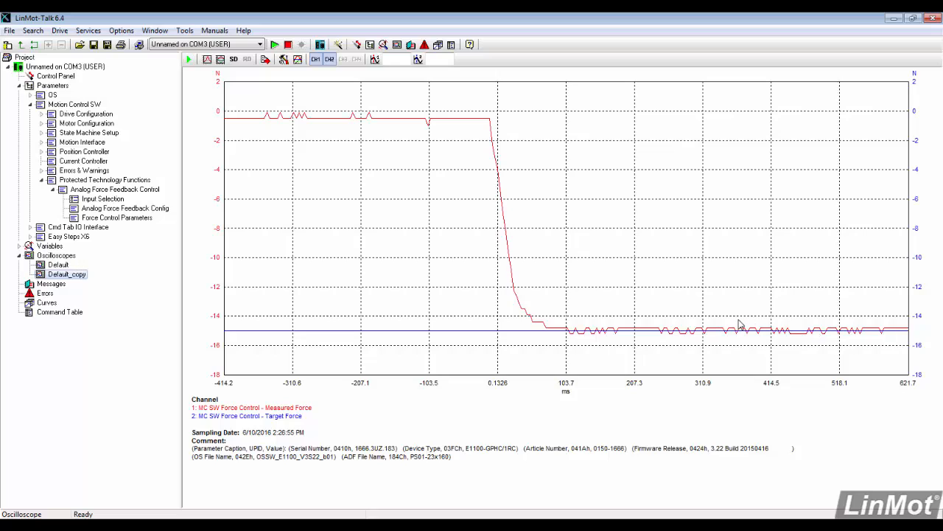